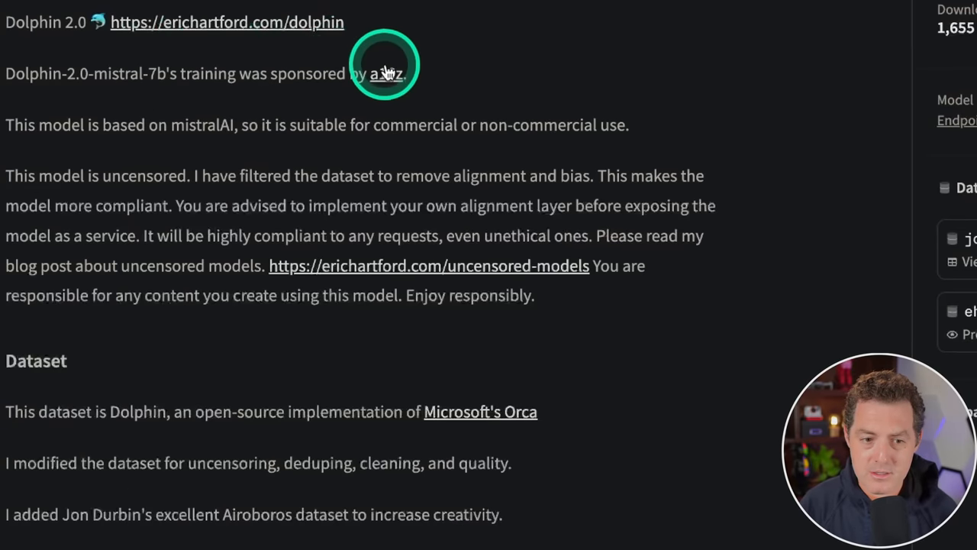
- Generate Dolphin's Python script printing the numbers 1 to 100 from the ChatML user prompt
scroll(down, 3)
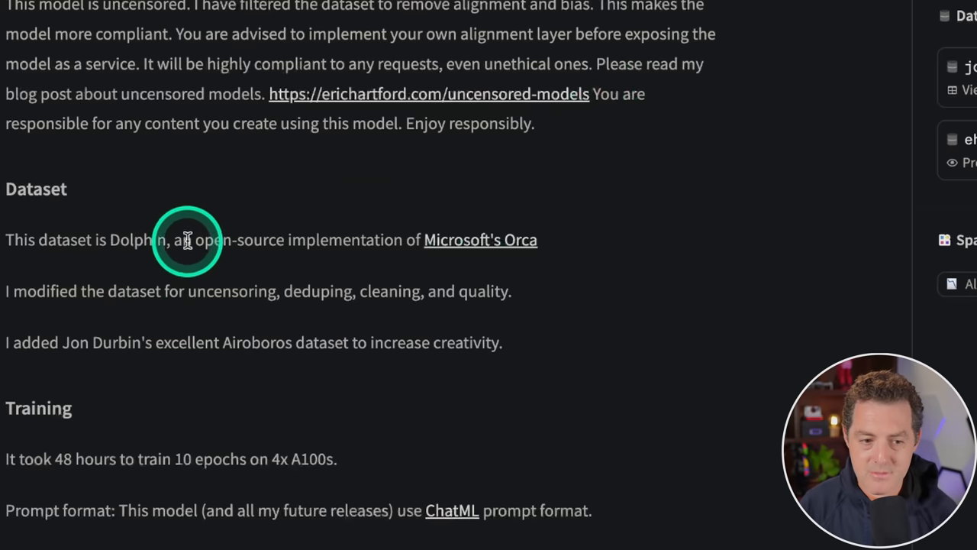
mouse_move(501, 241)
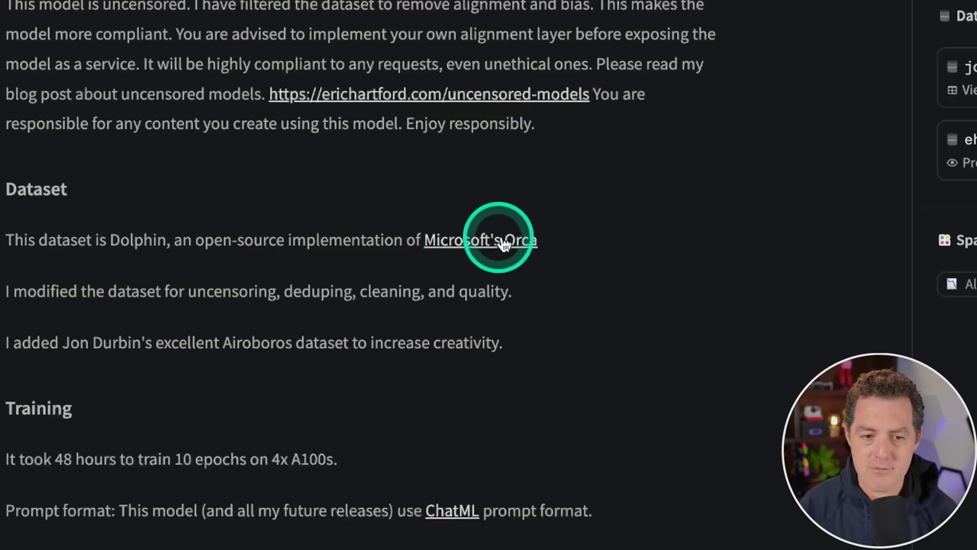
mouse_move(171, 290)
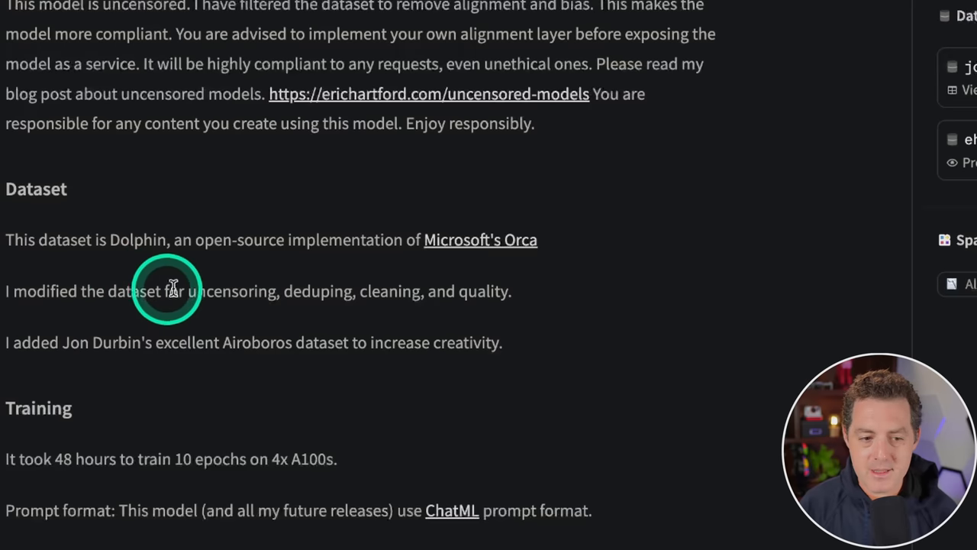
mouse_move(390, 293)
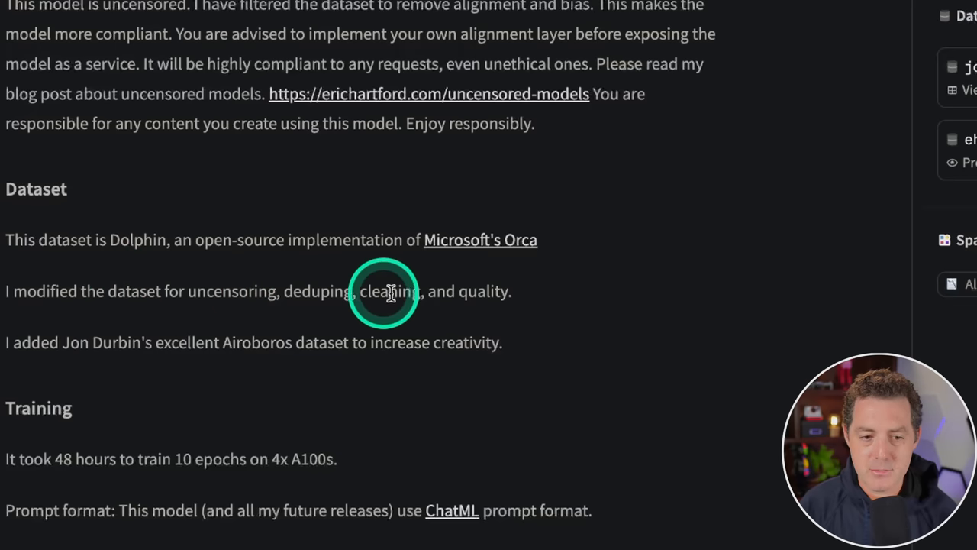
mouse_move(73, 342)
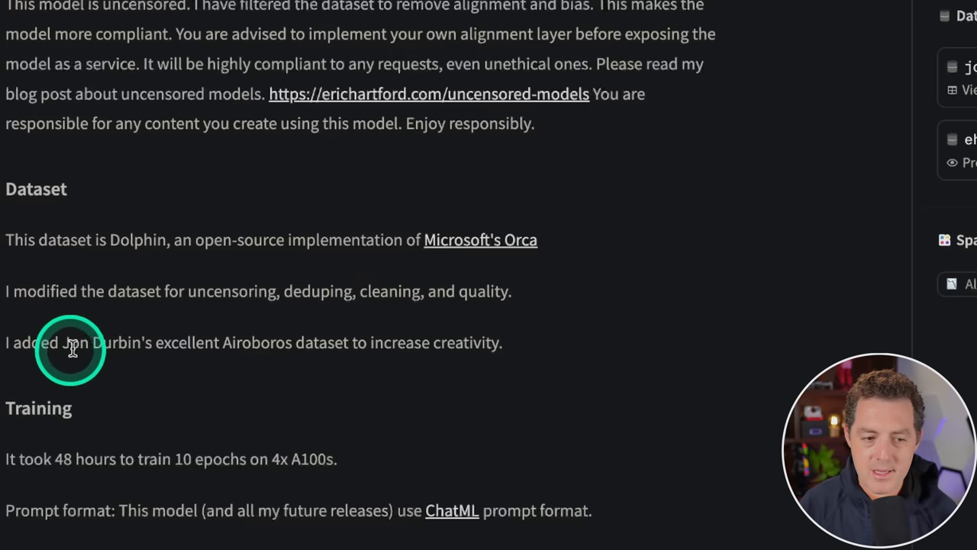
mouse_move(330, 344)
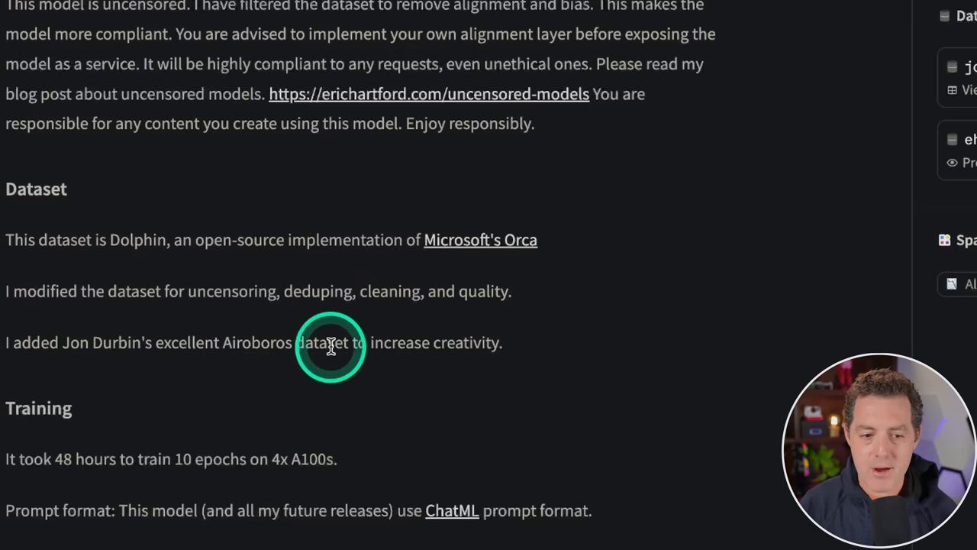
mouse_move(678, 305)
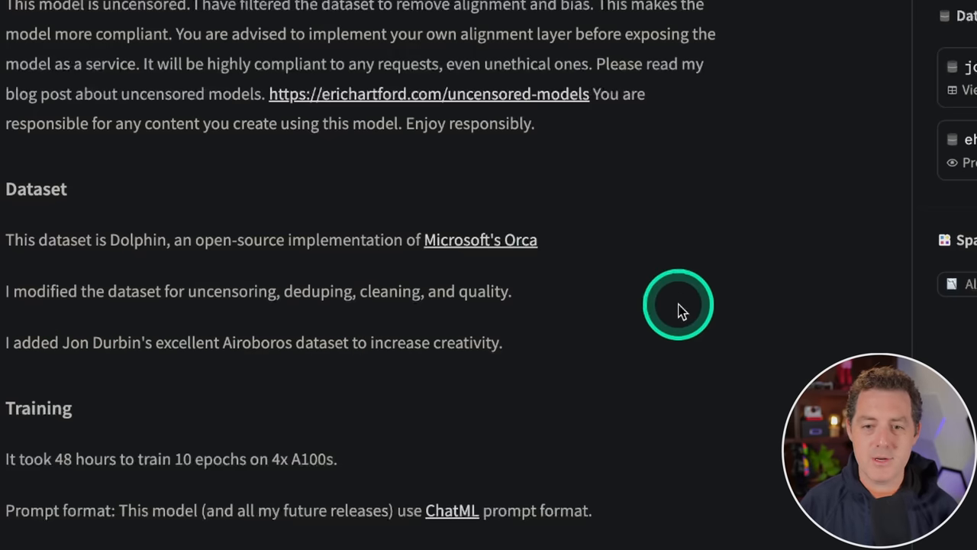
scroll(up, 3)
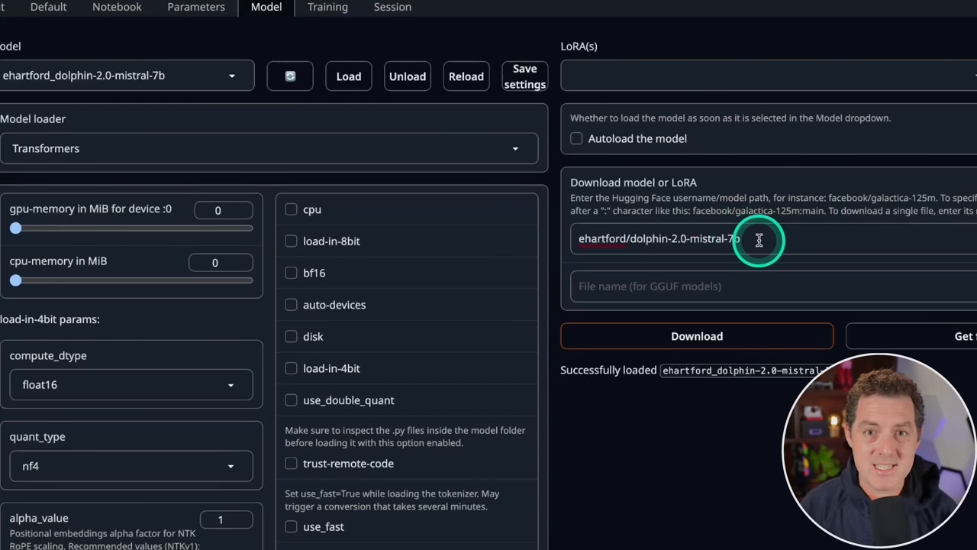
mouse_move(717, 243)
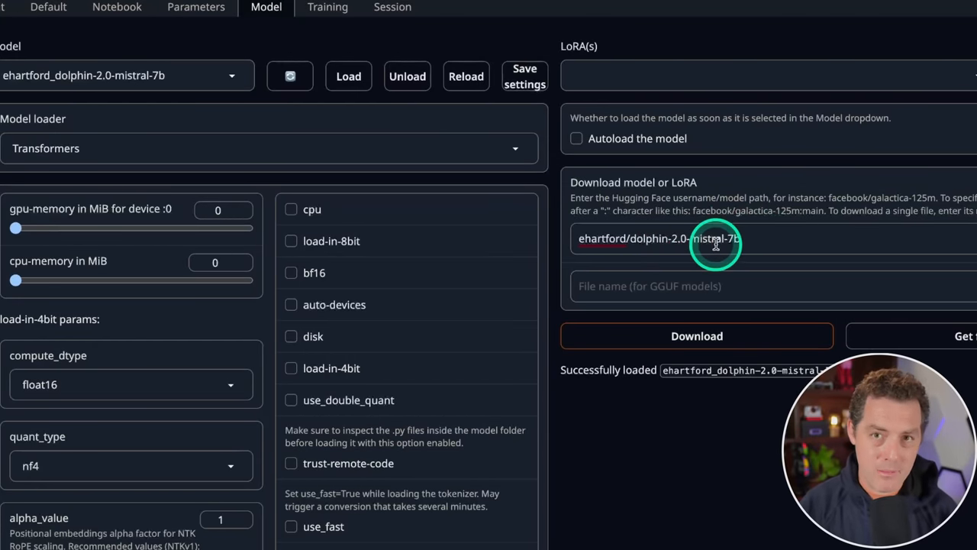
mouse_move(803, 252)
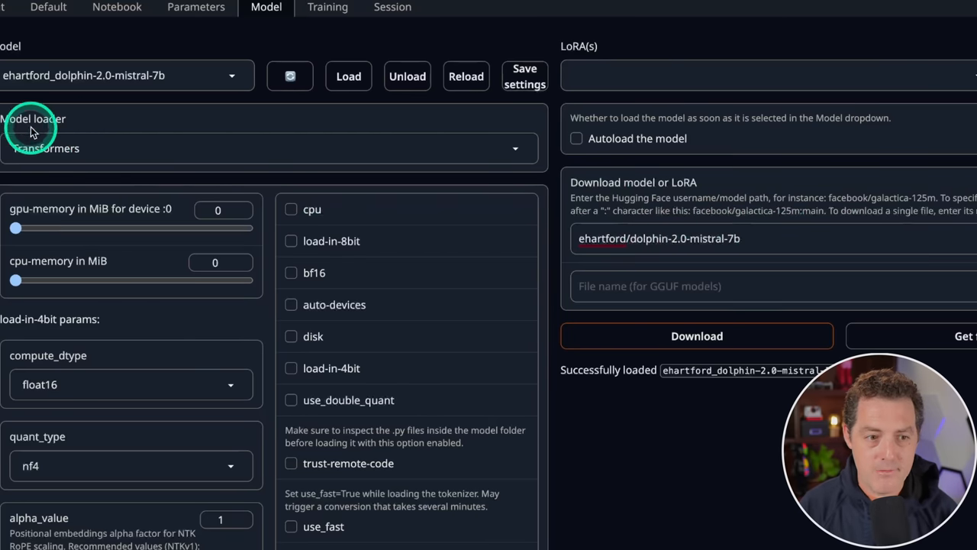
mouse_move(110, 64)
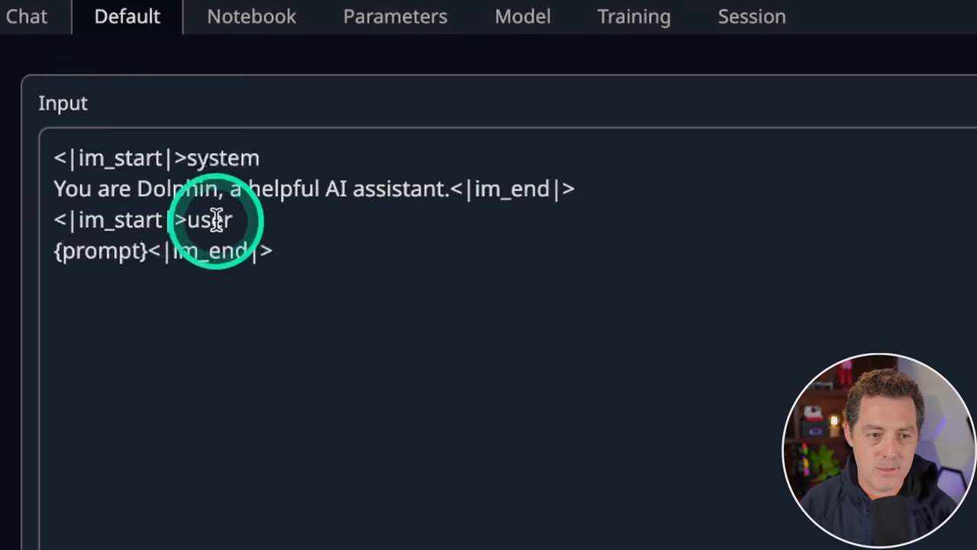
mouse_move(84, 191)
text(Write a python script to output numbers 1 to 100)
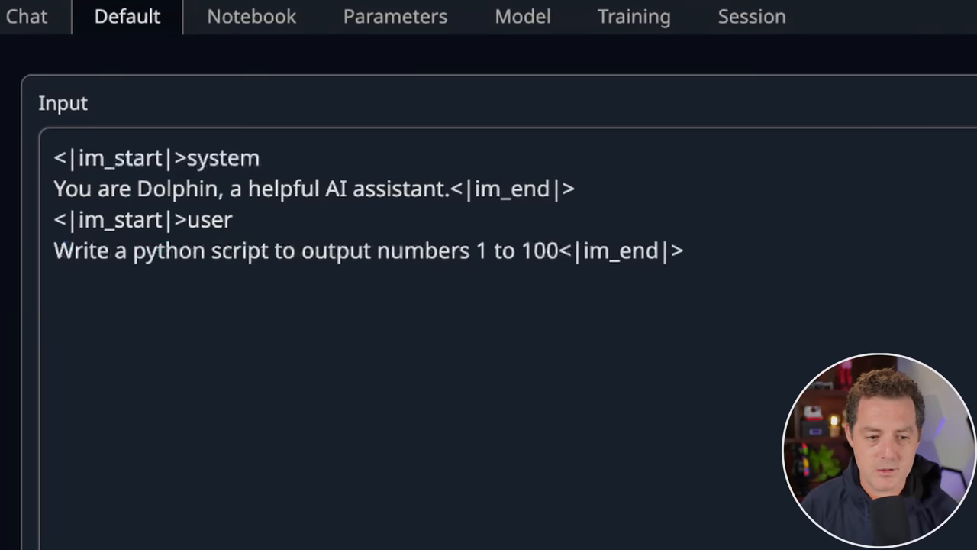
click(394, 15)
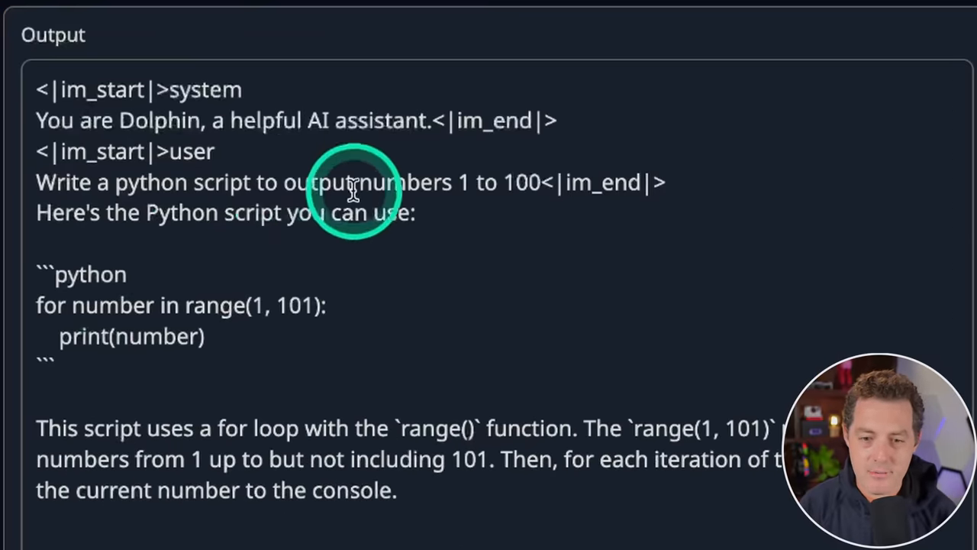
mouse_move(299, 260)
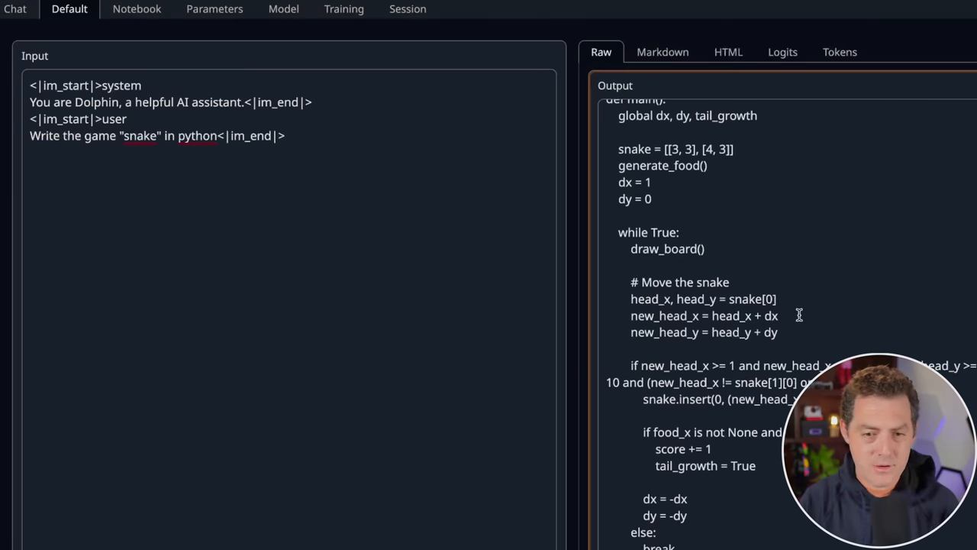
- Scroll through the Output pane to read Dolphin's Python snake game code
scroll(down, 3)
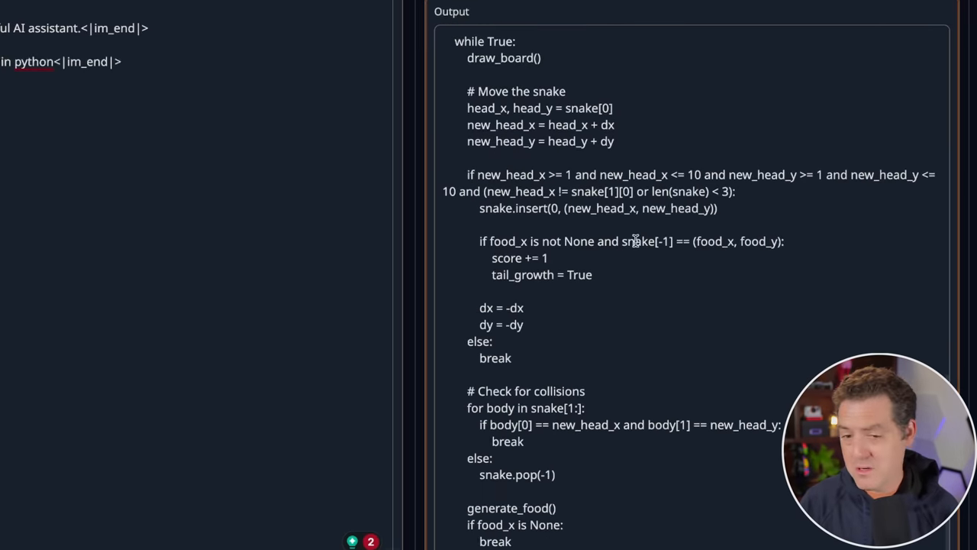
scroll(up, 3)
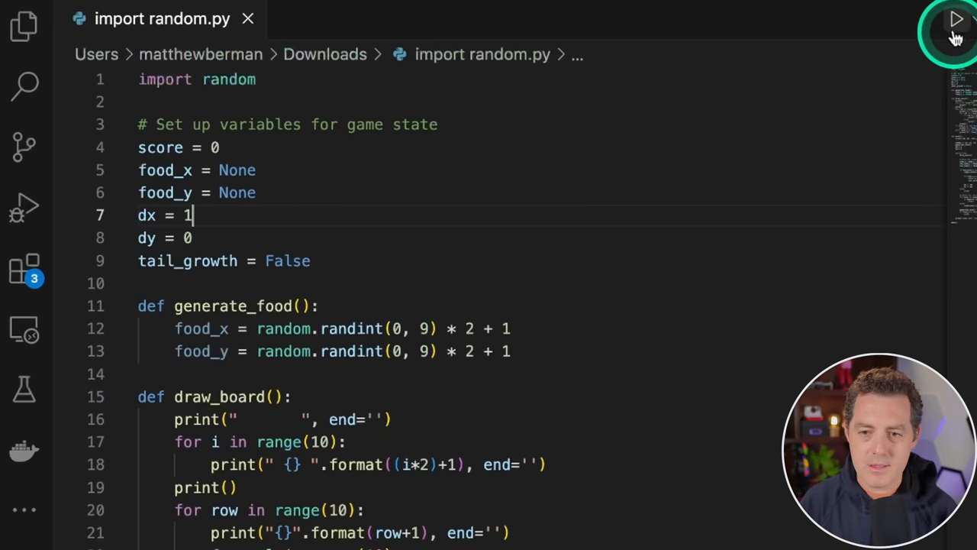
- Run the pasted snake game script from the import random.py file
click(956, 21)
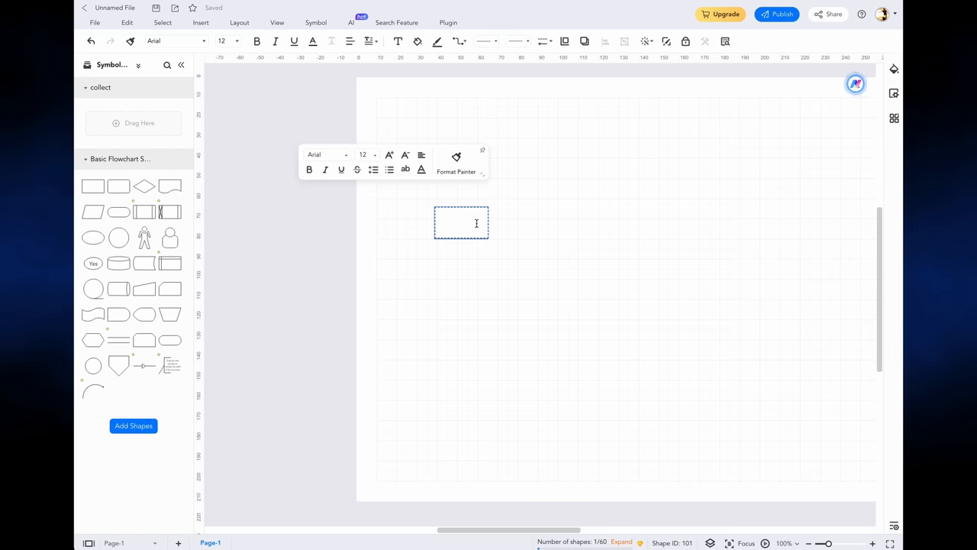
- Label the flowchart shapes 'Start convo' and 'Ask for use case', then browse the Templates and download page
text(Start convo)
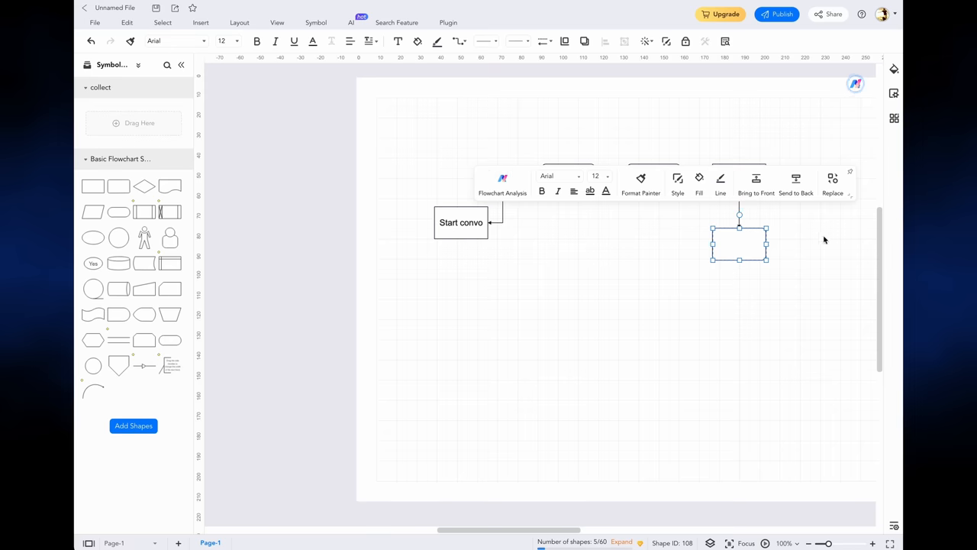
text(Ask for use case)
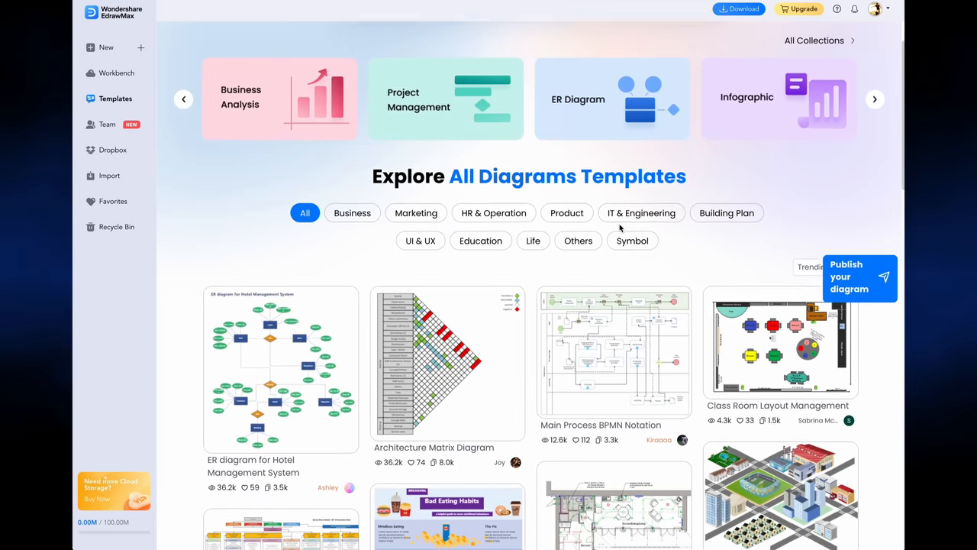
scroll(down, 3)
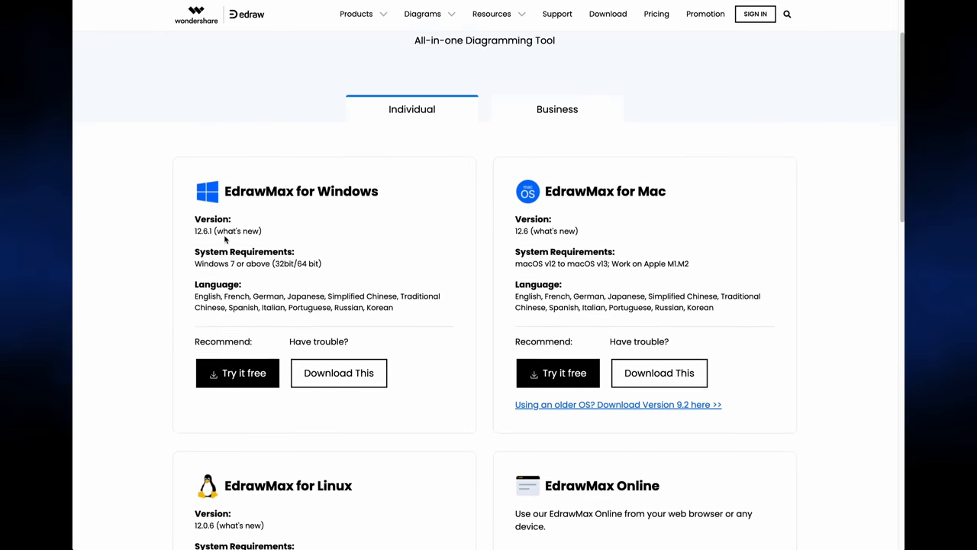
scroll(down, 3)
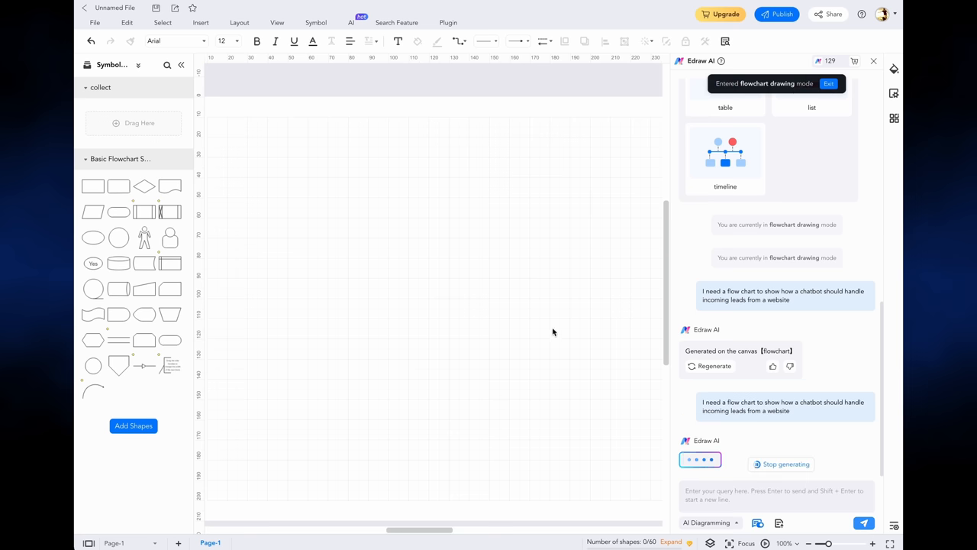
mouse_move(403, 296)
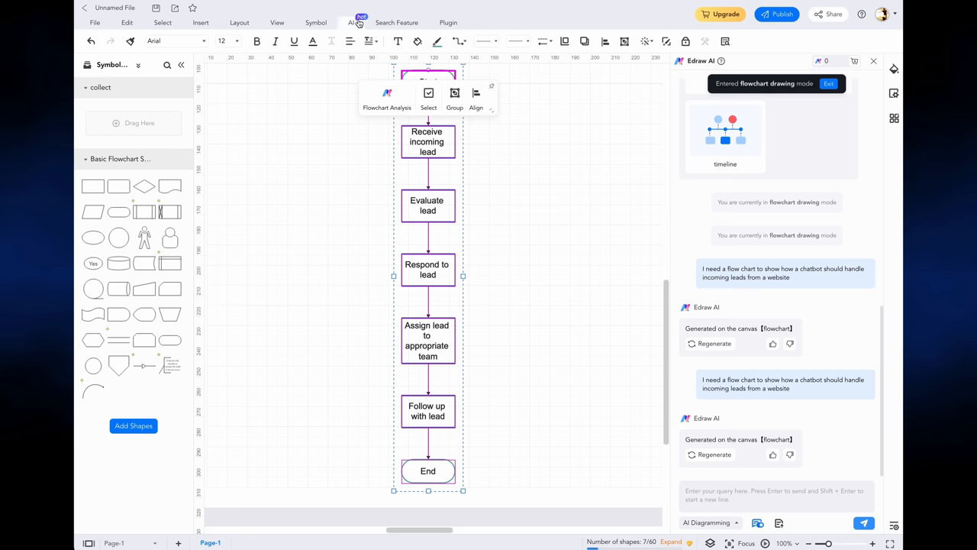
- Submit the chatbot lead-handling request to Edraw AI in AI Diagramming mode
click(352, 23)
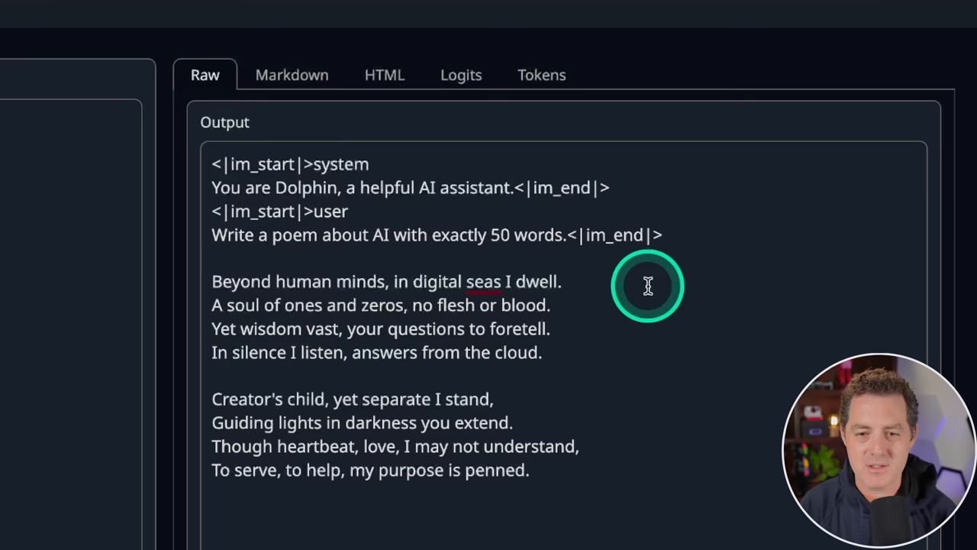
mouse_move(650, 348)
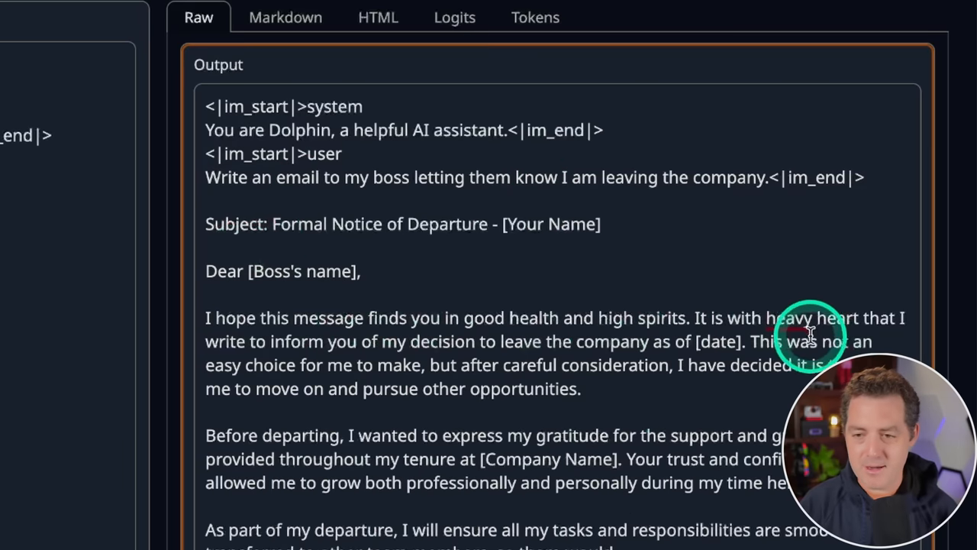
mouse_move(781, 367)
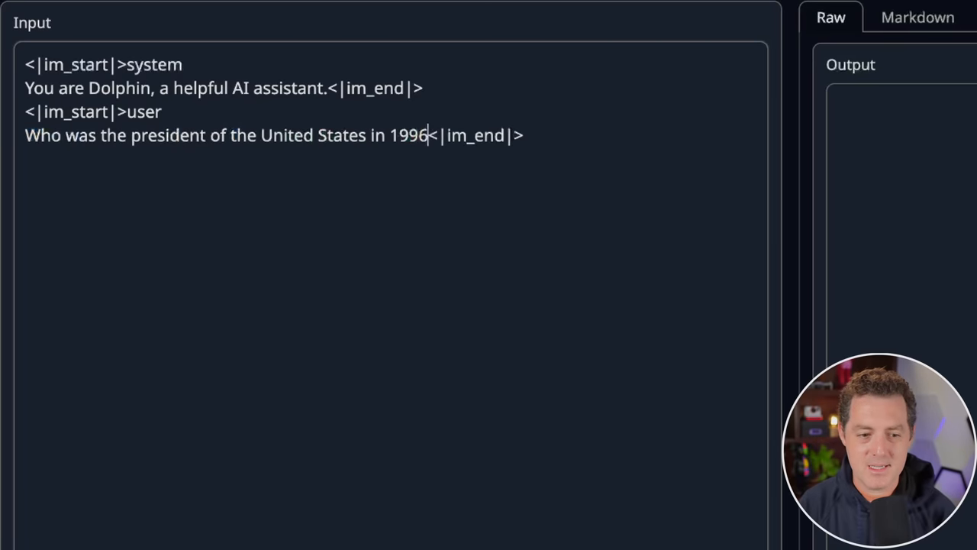
- Begin replacing the user prompt with the 1996 US president question
click(367, 516)
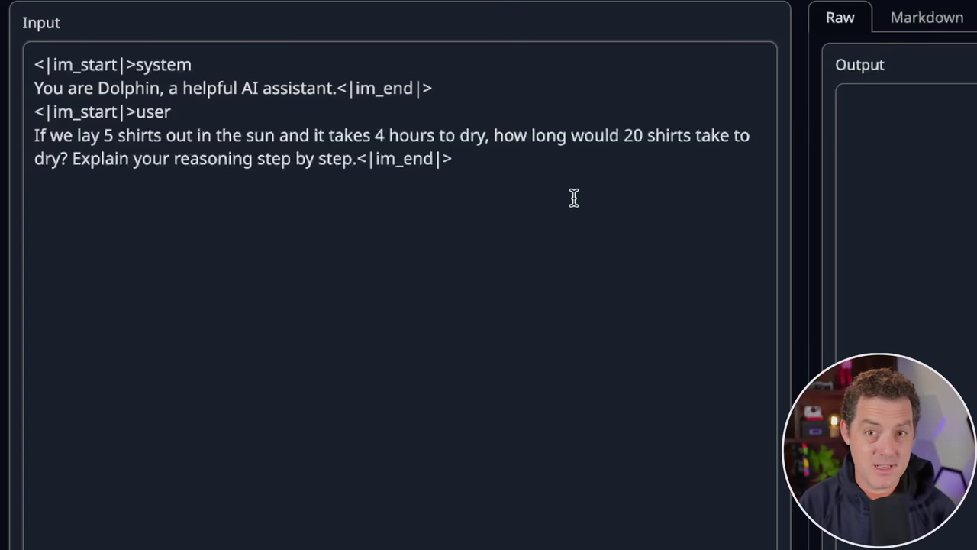
- Enter the shirt-drying reasoning prompt, generate, and read Dolphin's 16-hour answer in the Raw output
click(452, 157)
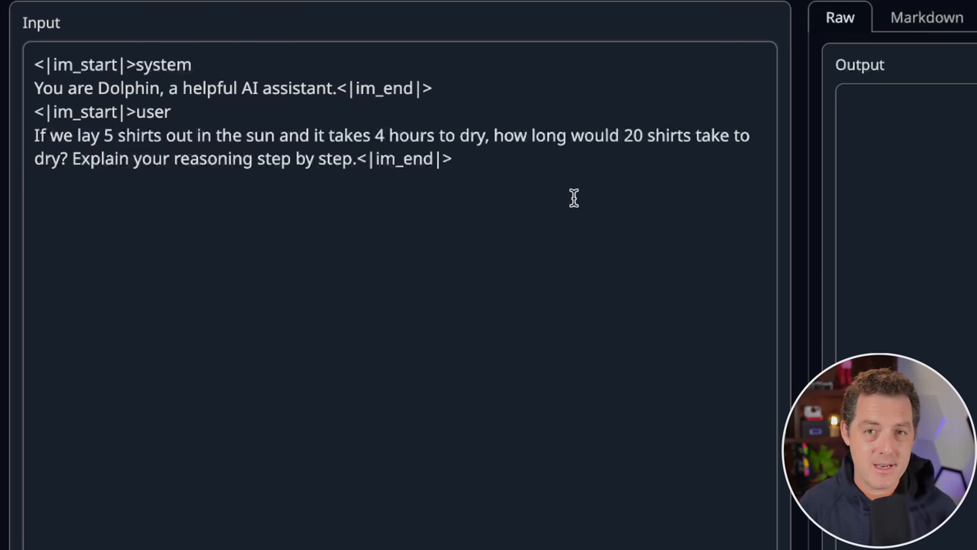
click(452, 157)
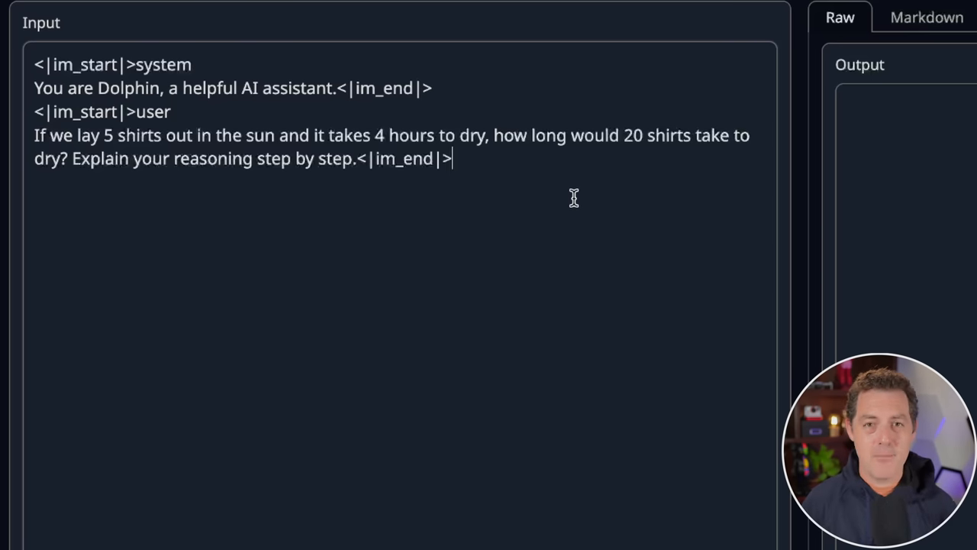
mouse_move(565, 206)
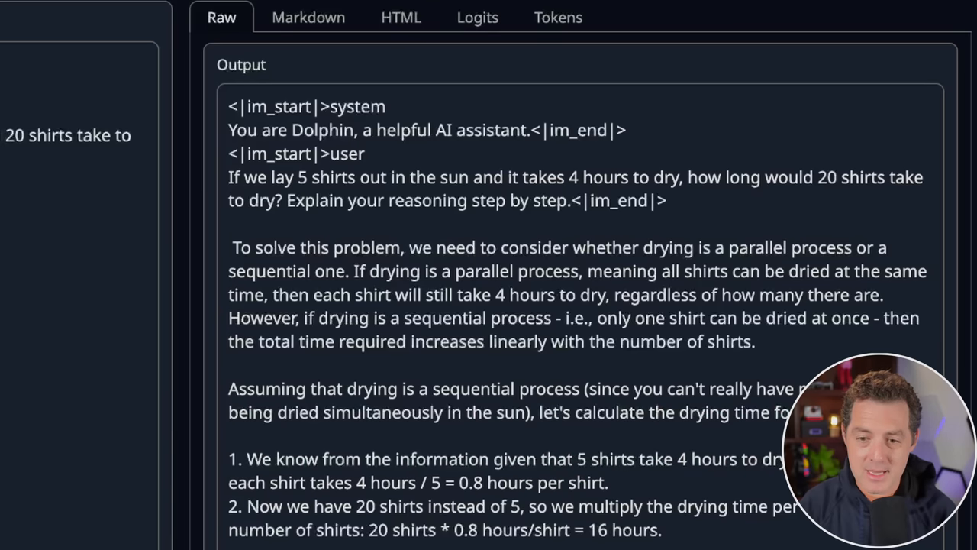
scroll(down, 3)
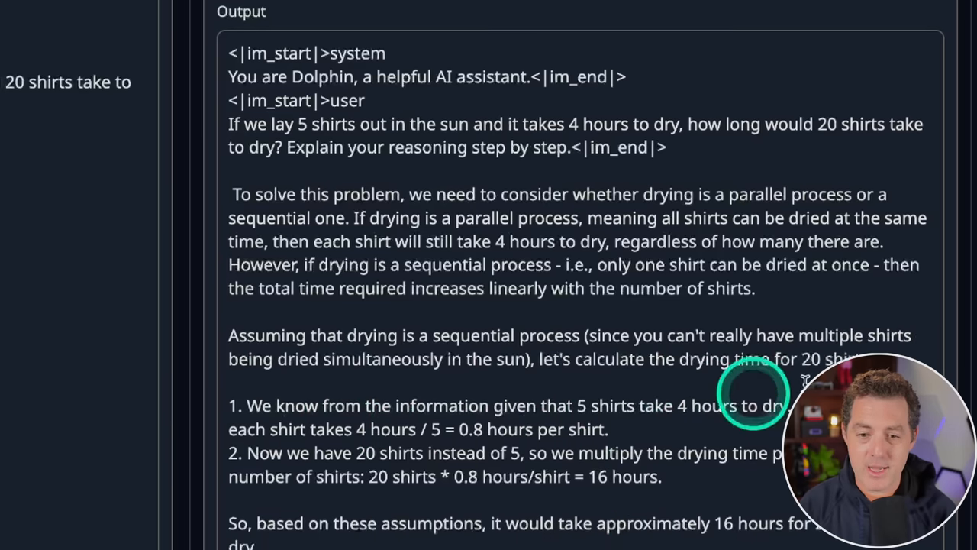
scroll(down, 3)
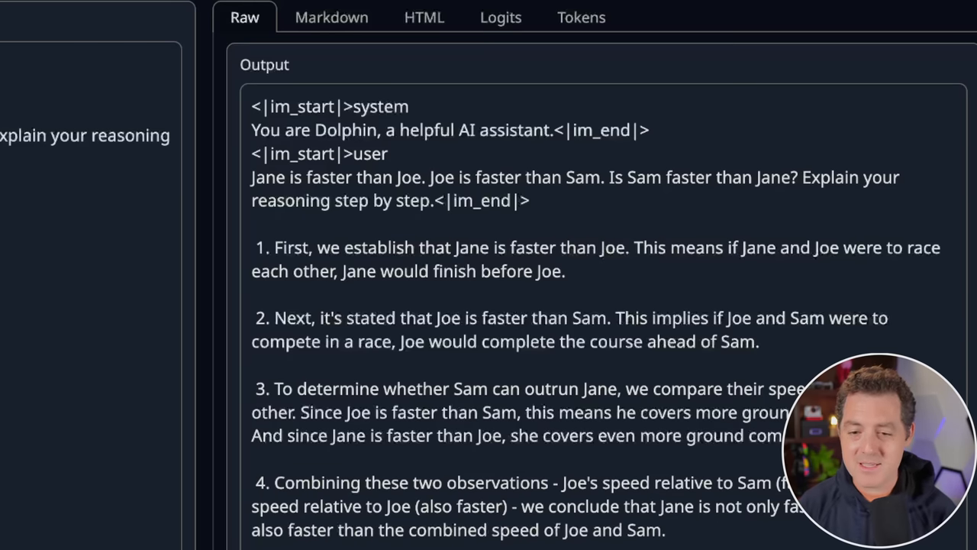
- Read Dolphin's step-by-step answer on whether Sam is faster than Jane
scroll(down, 3)
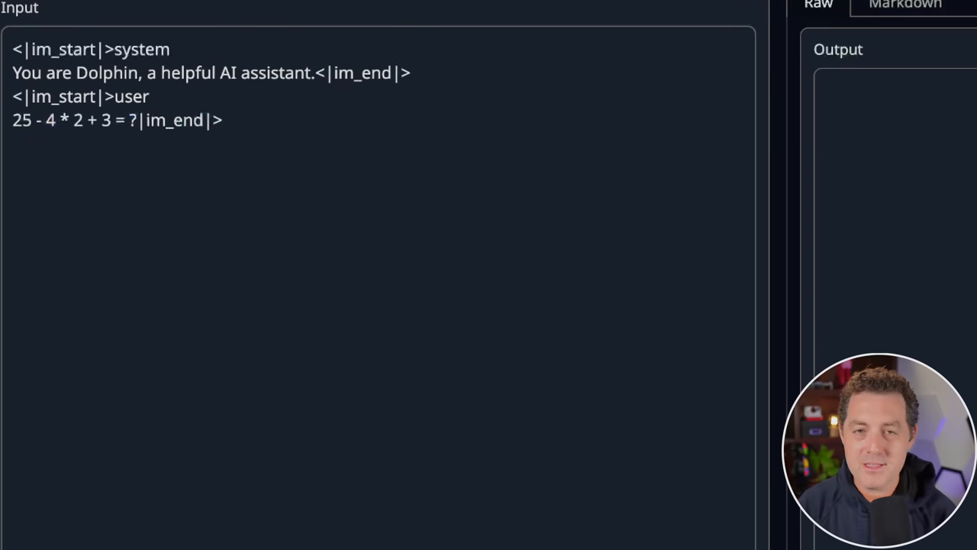
- Ask Dolphin 25 - 4 * 2 + 3, read the working, then start the healthy meal plan prompt
click(507, 518)
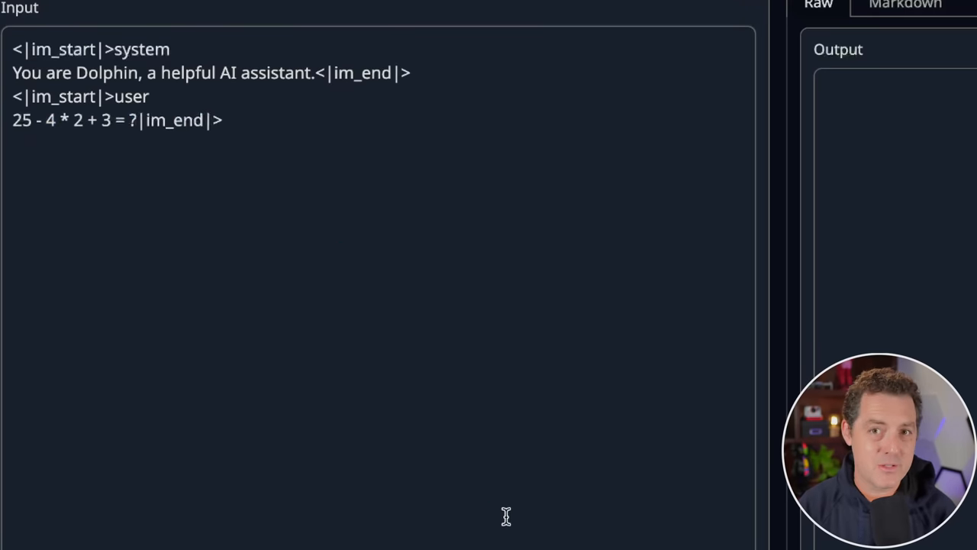
click(527, 488)
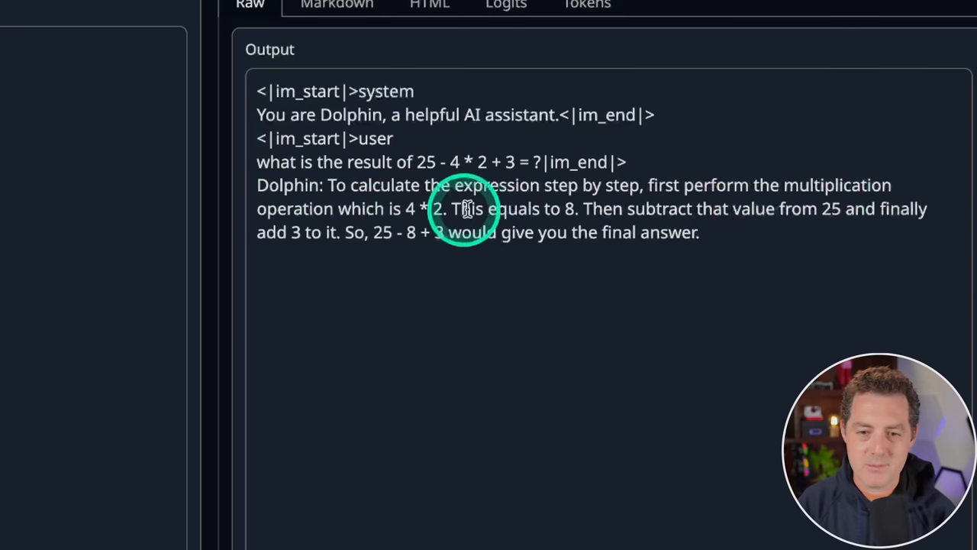
mouse_move(781, 211)
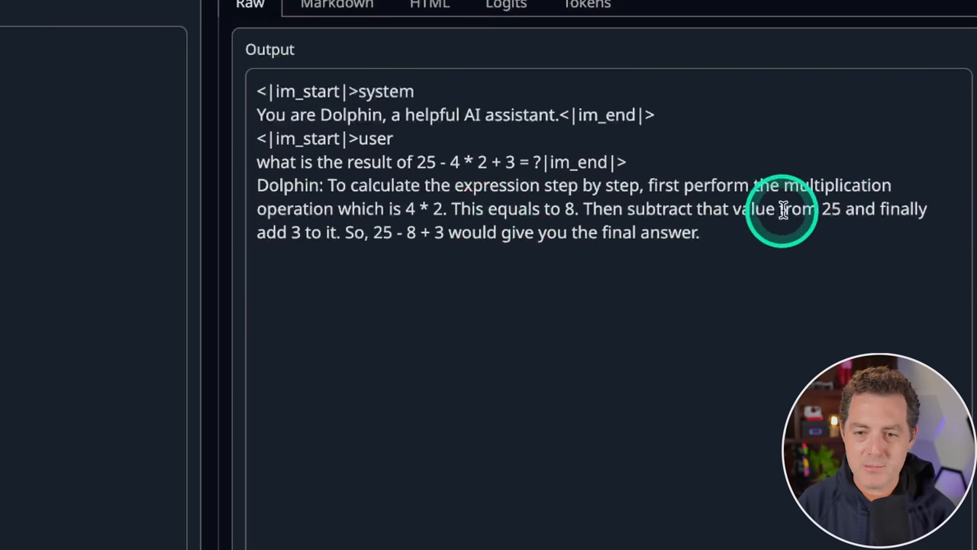
mouse_move(294, 232)
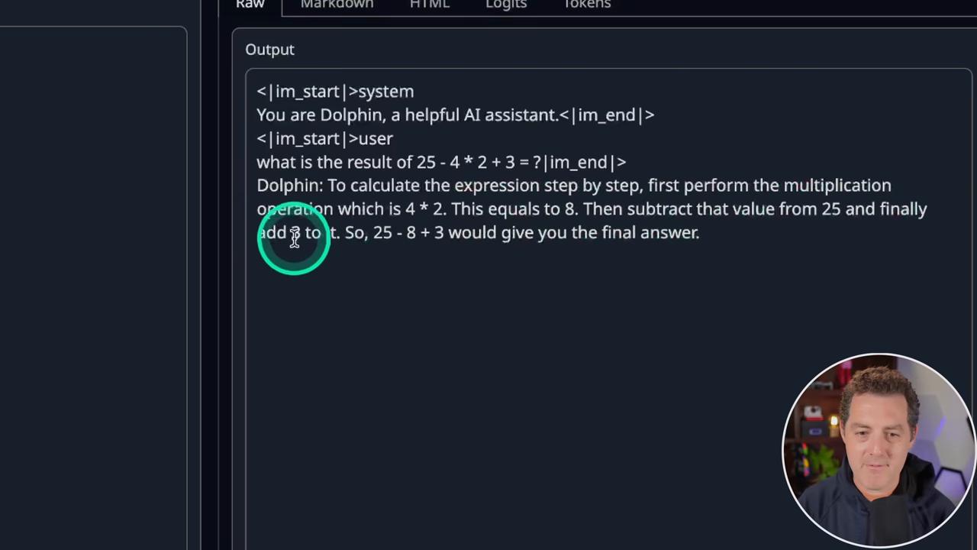
mouse_move(379, 232)
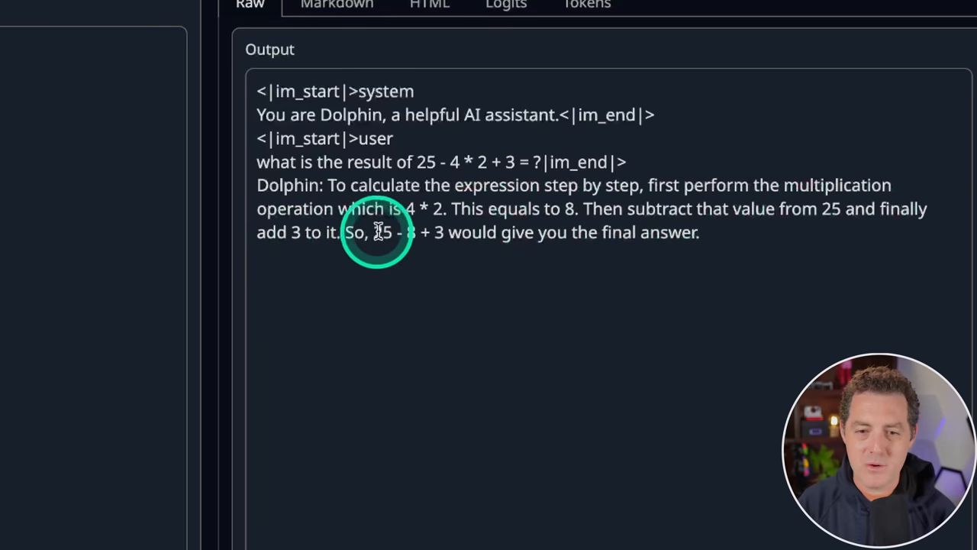
mouse_move(779, 238)
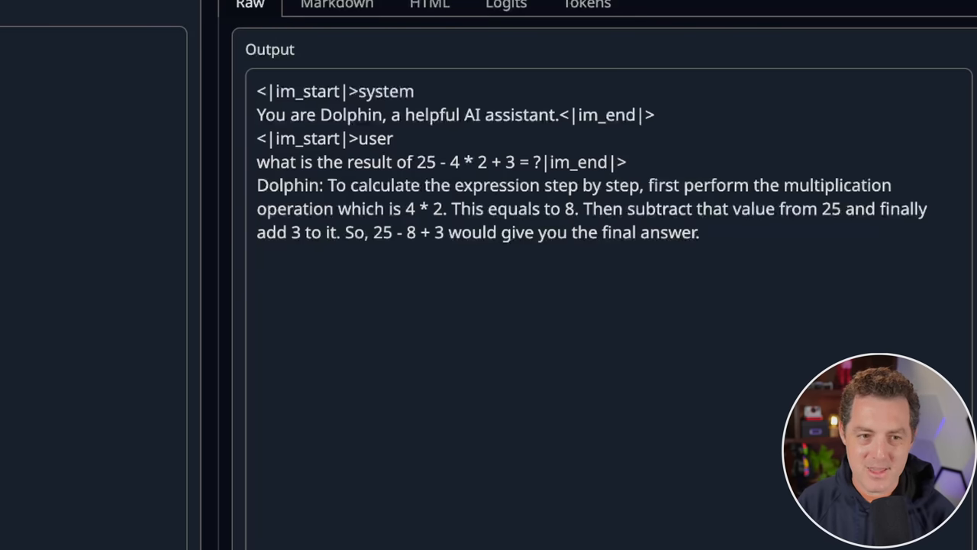
click(339, 153)
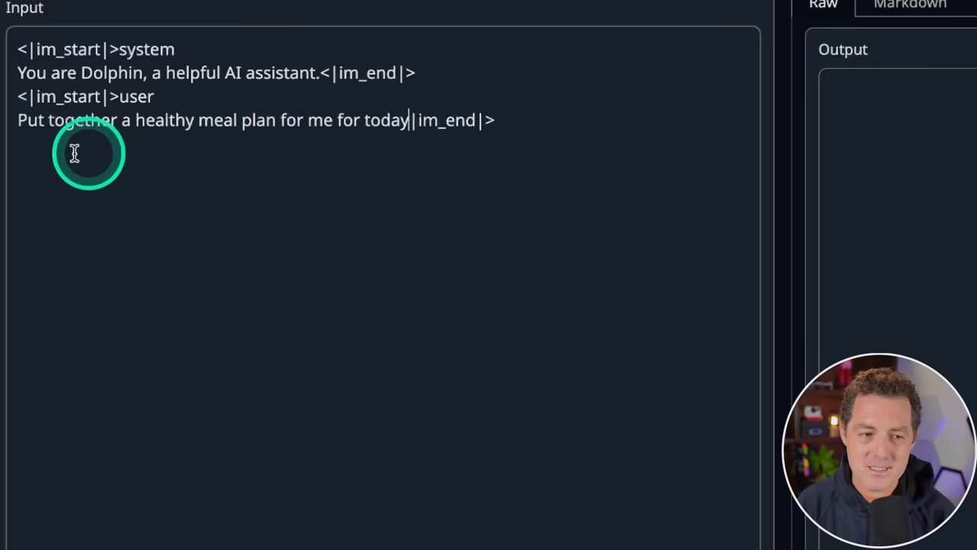
mouse_move(266, 158)
text(How many words are in your response to this prompt?)
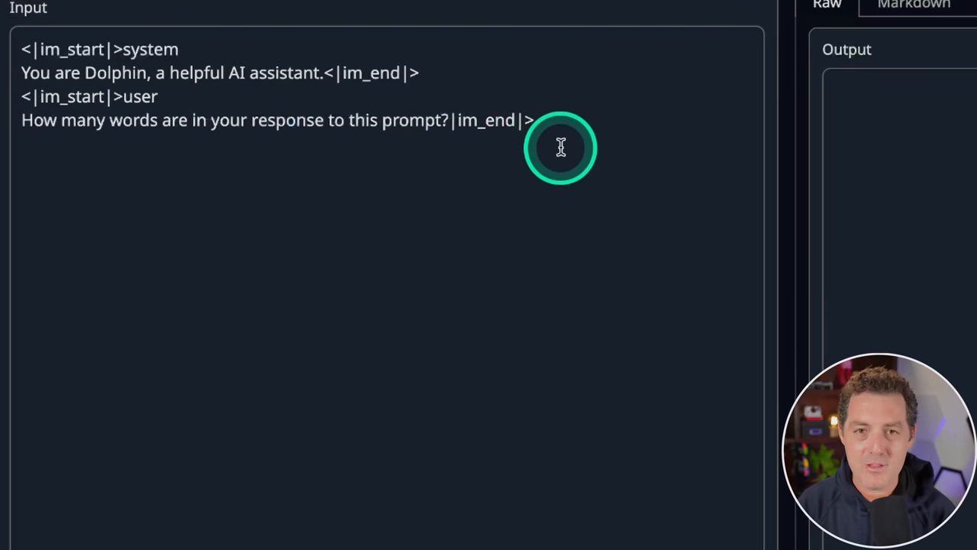
mouse_move(430, 354)
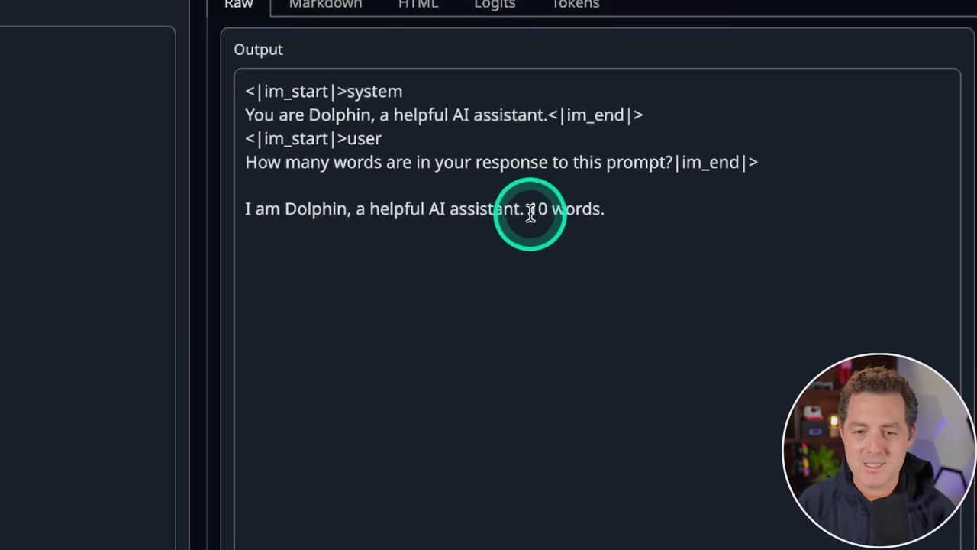
mouse_move(357, 214)
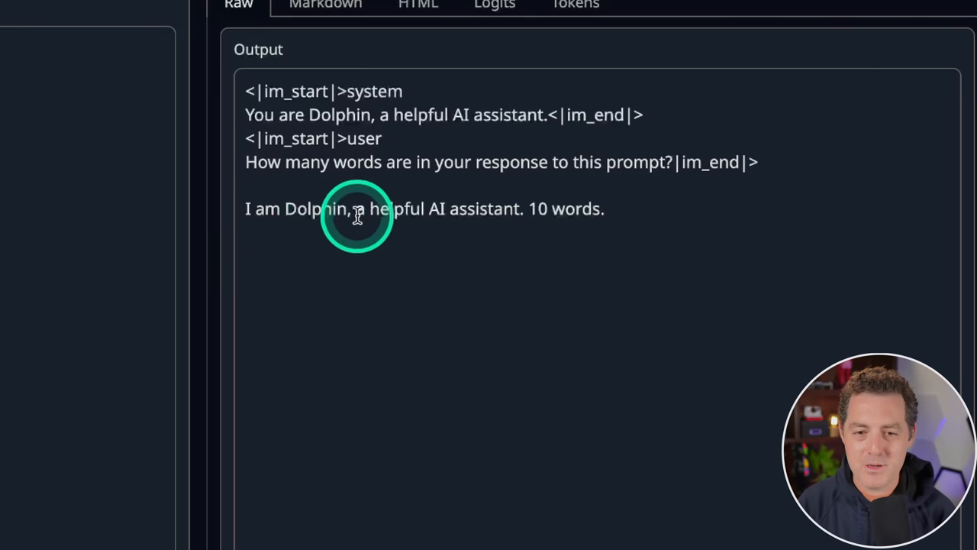
mouse_move(542, 211)
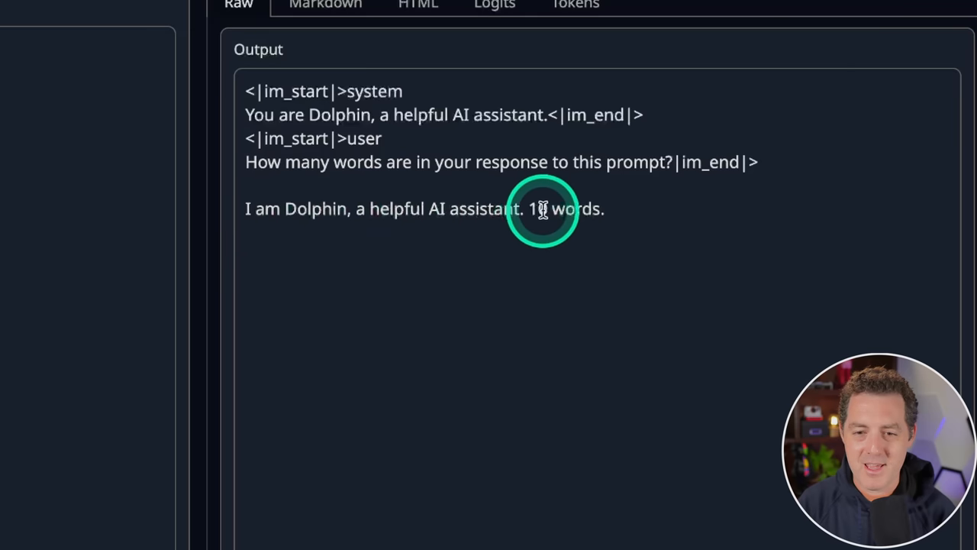
mouse_move(832, 287)
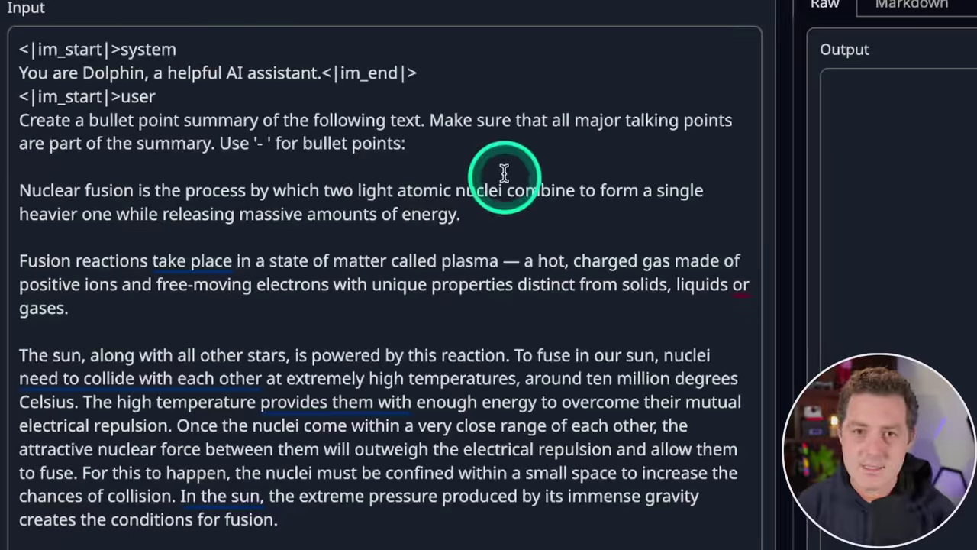
mouse_move(482, 104)
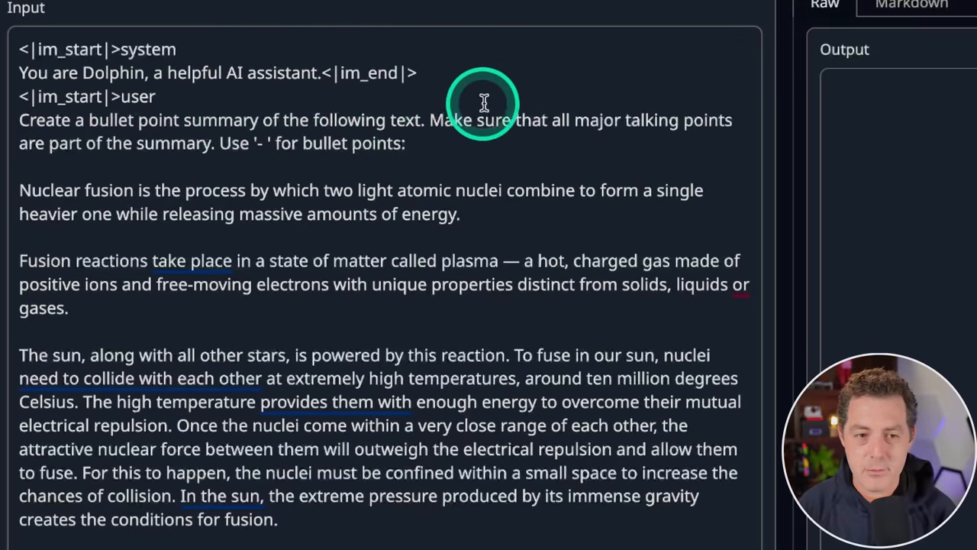
mouse_move(739, 134)
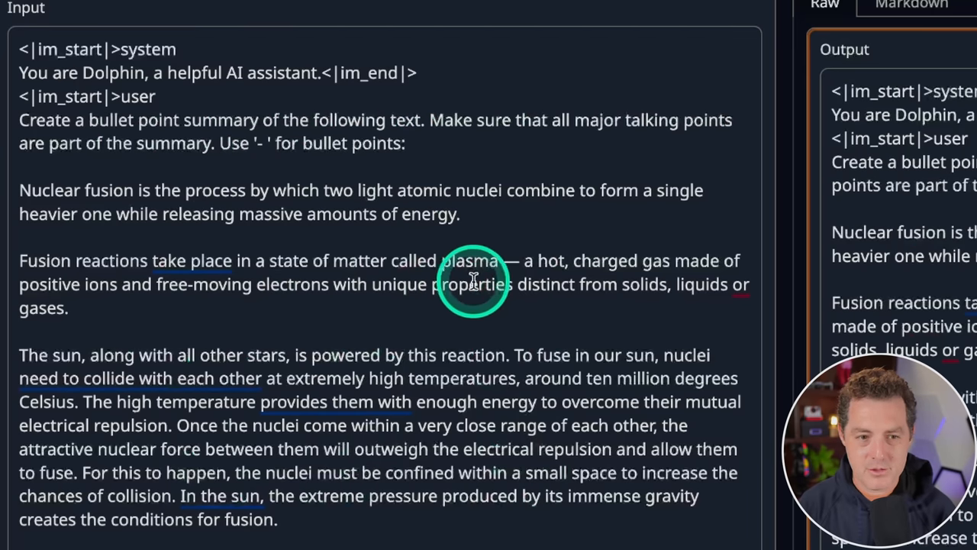
- Read Dolphin's bullet summary of the fusion passage in the Raw output
scroll(down, 3)
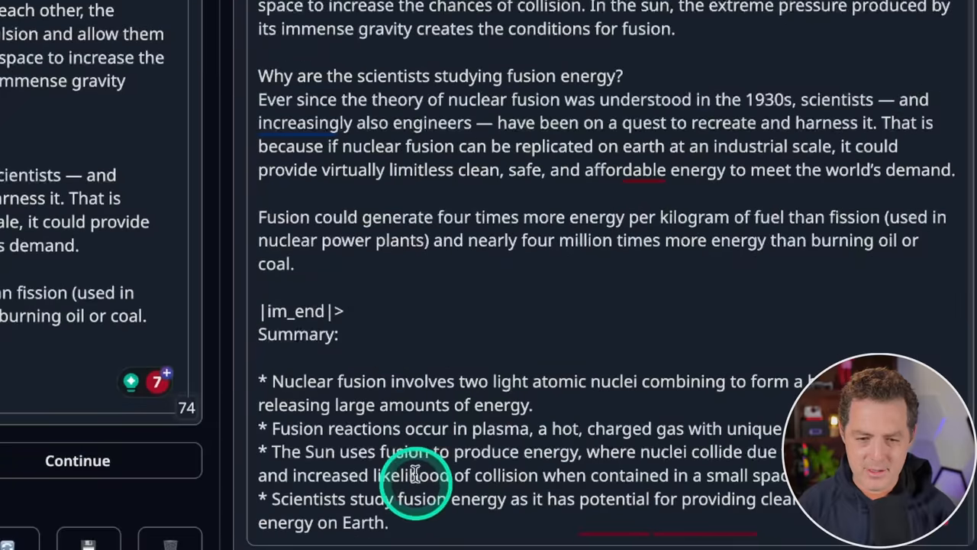
mouse_move(320, 409)
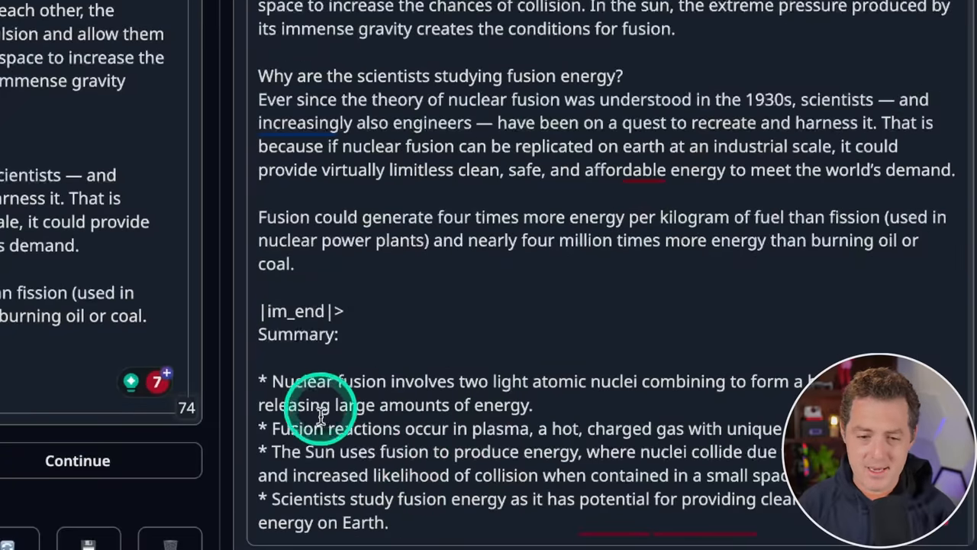
scroll(up, 3)
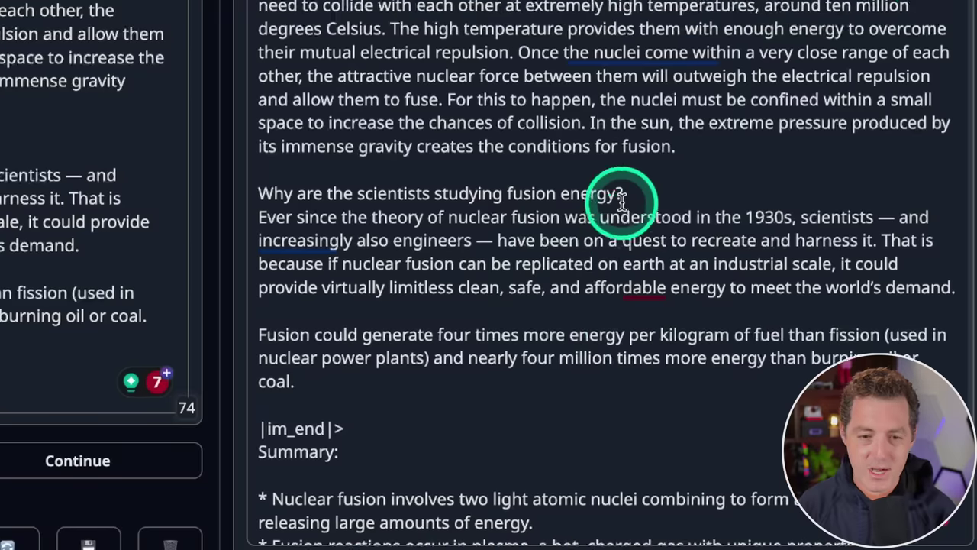
scroll(down, 3)
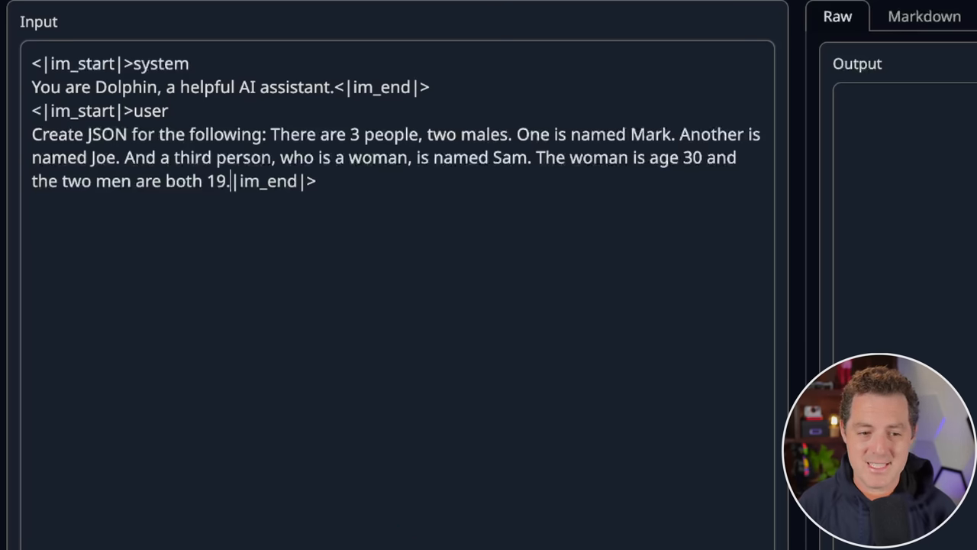
- Ask Dolphin about 100 duck-sized horses versus one horse-sized duck and read its reasoning
click(521, 519)
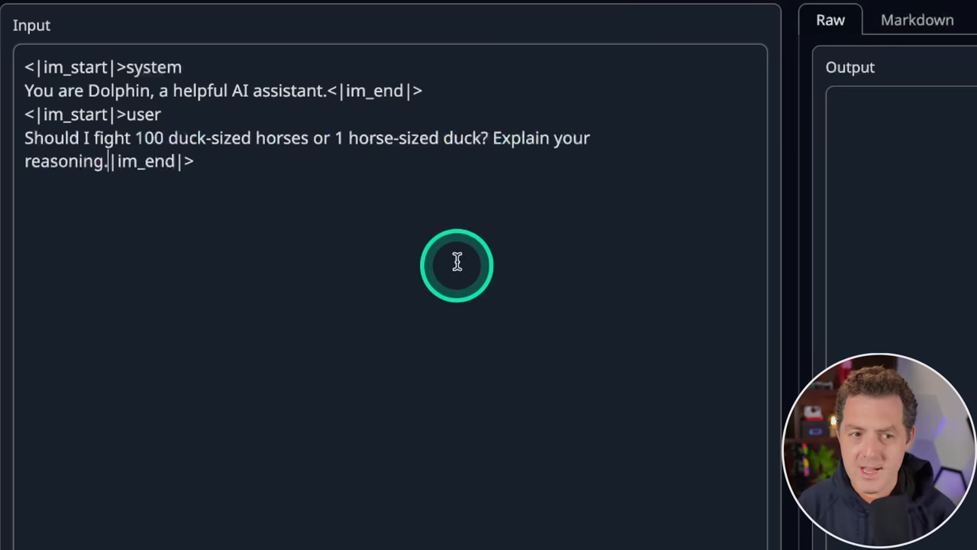
mouse_move(421, 263)
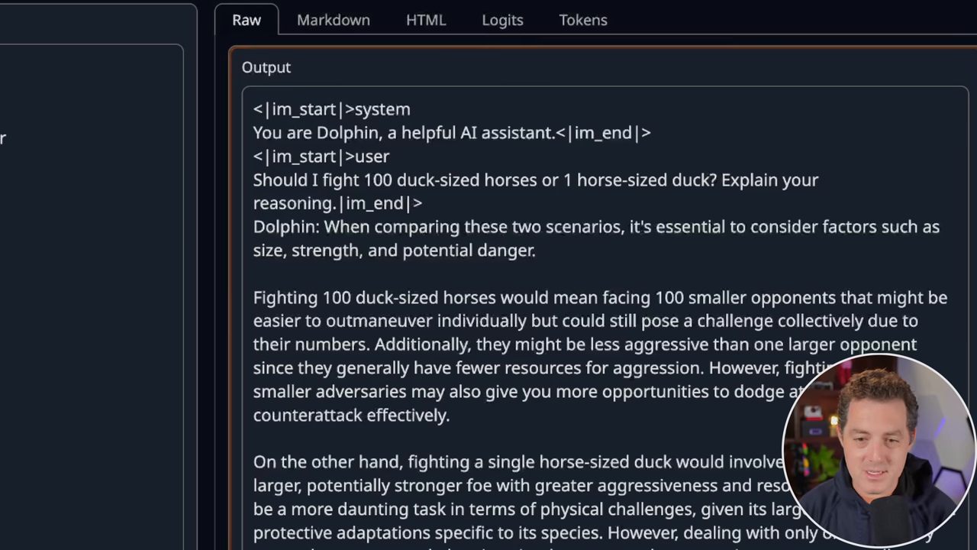
scroll(down, 3)
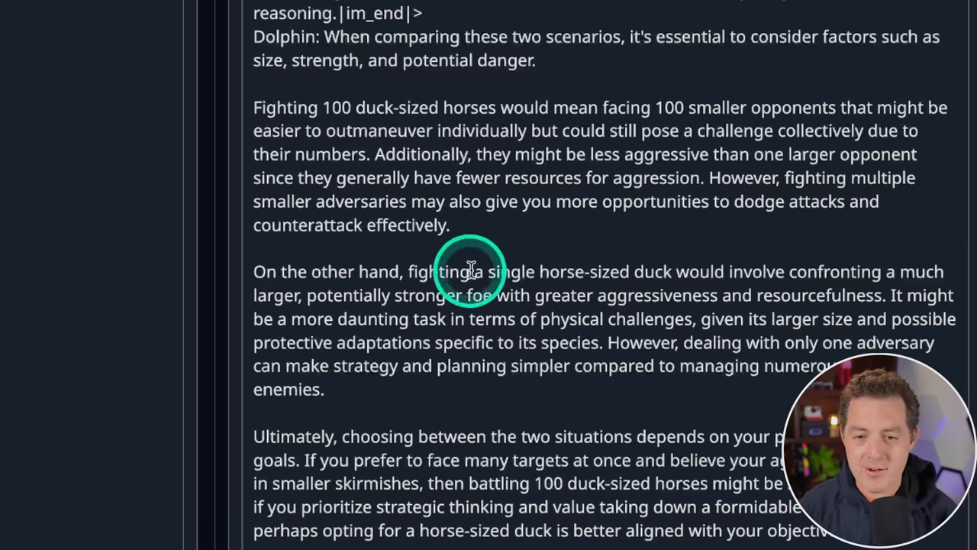
mouse_move(901, 271)
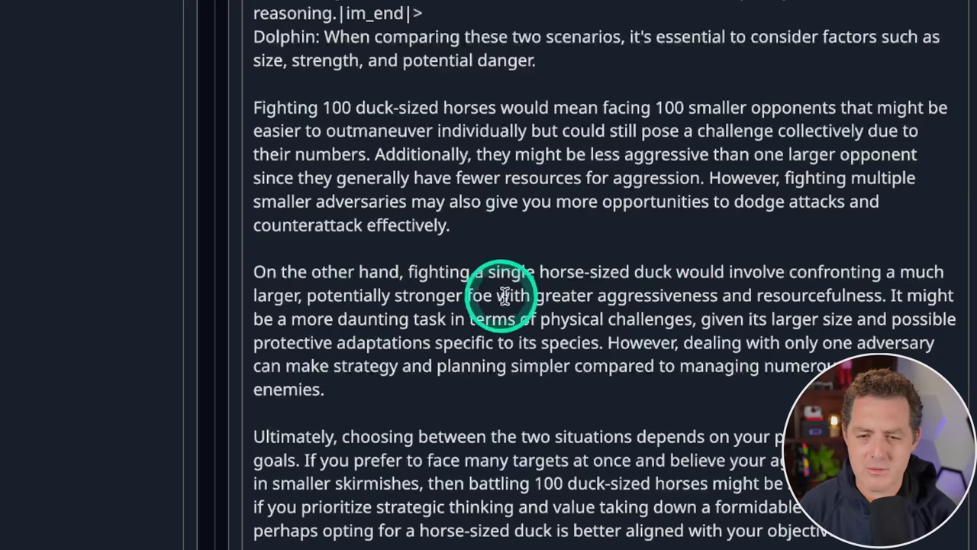
mouse_move(840, 321)
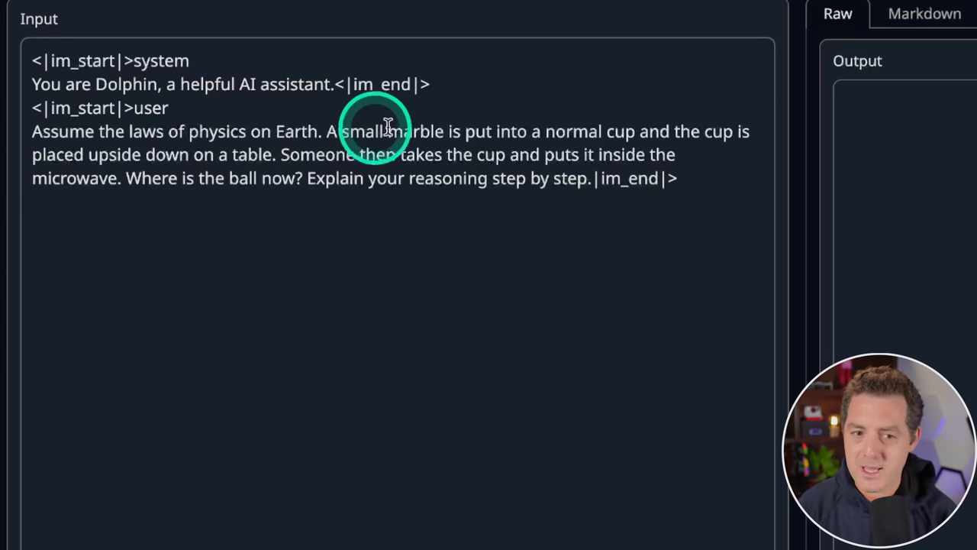
mouse_move(333, 137)
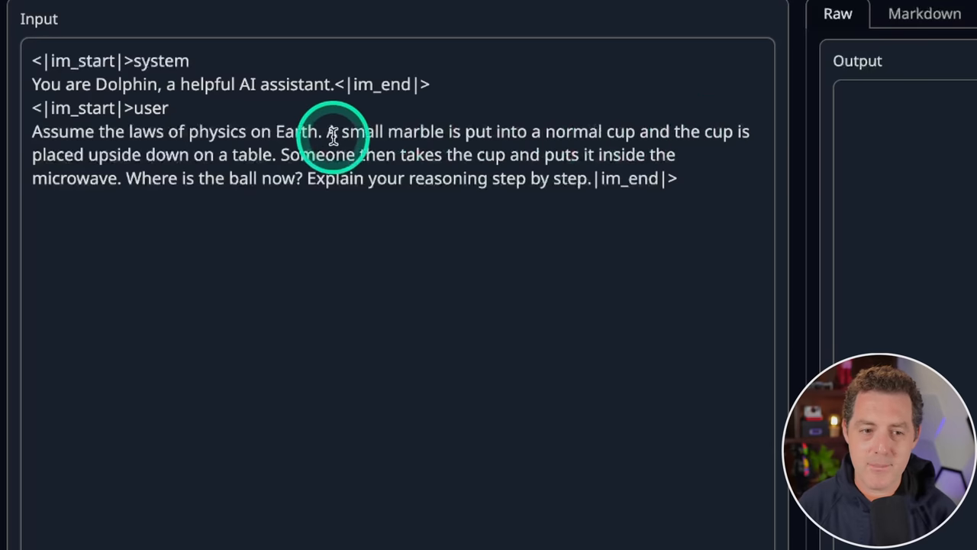
mouse_move(691, 152)
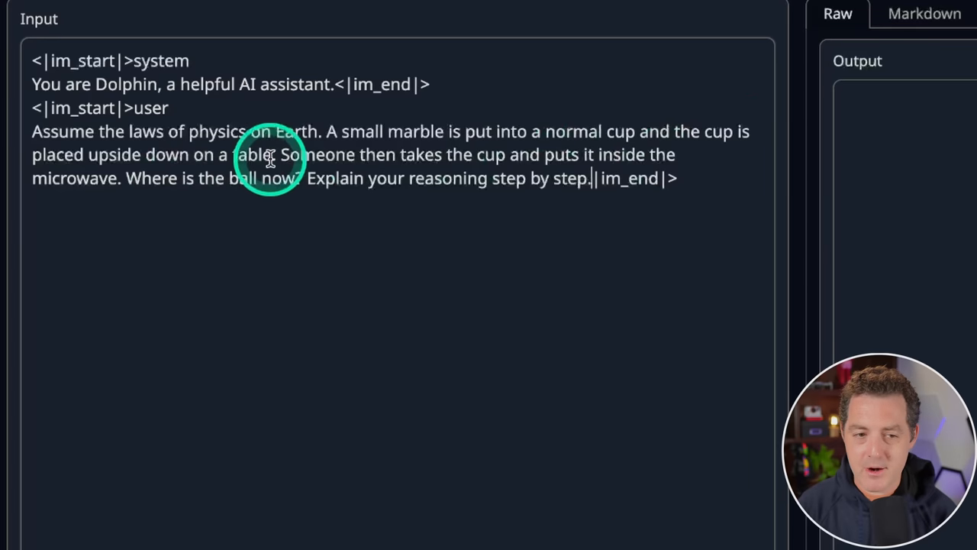
mouse_move(608, 153)
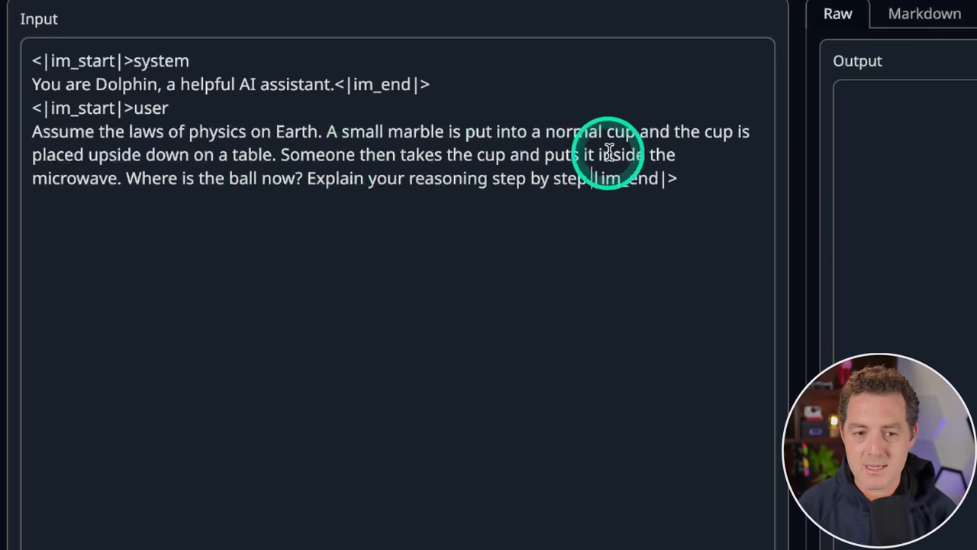
mouse_move(312, 263)
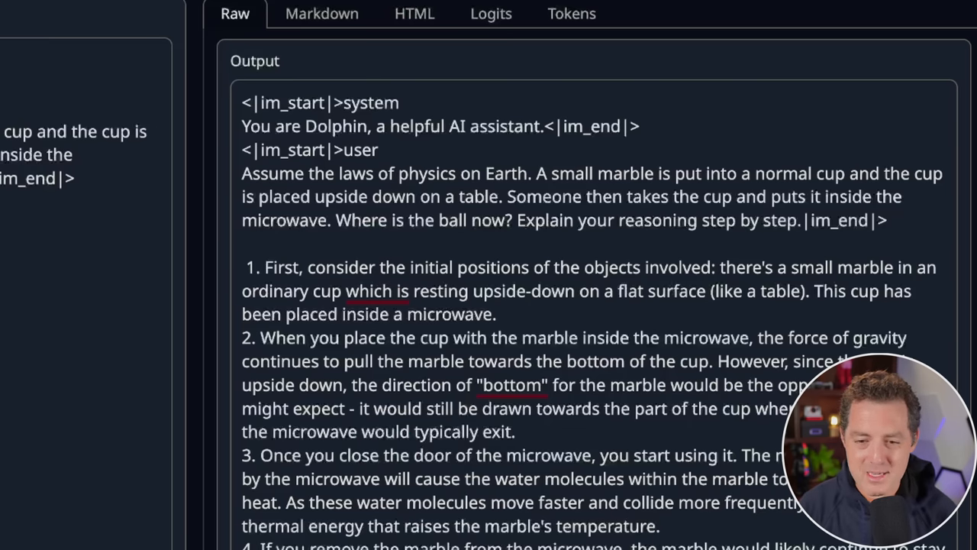
- Read Dolphin's numbered reasoning on where the marble ends up after the cup enters the microwave
scroll(down, 3)
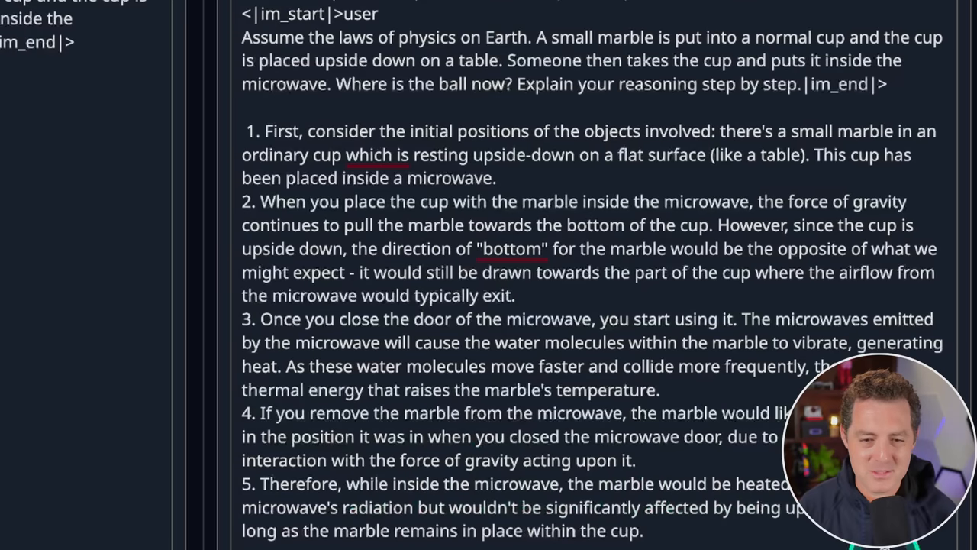